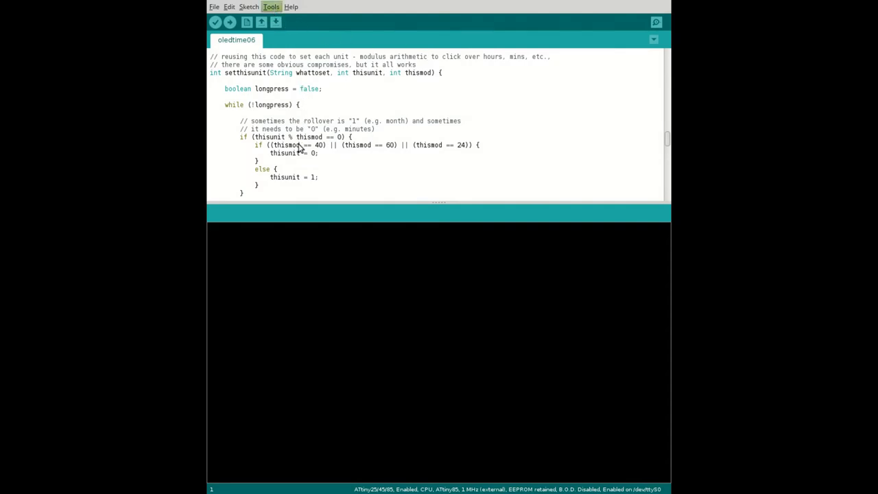
pyautogui.moveTo(486, 256)
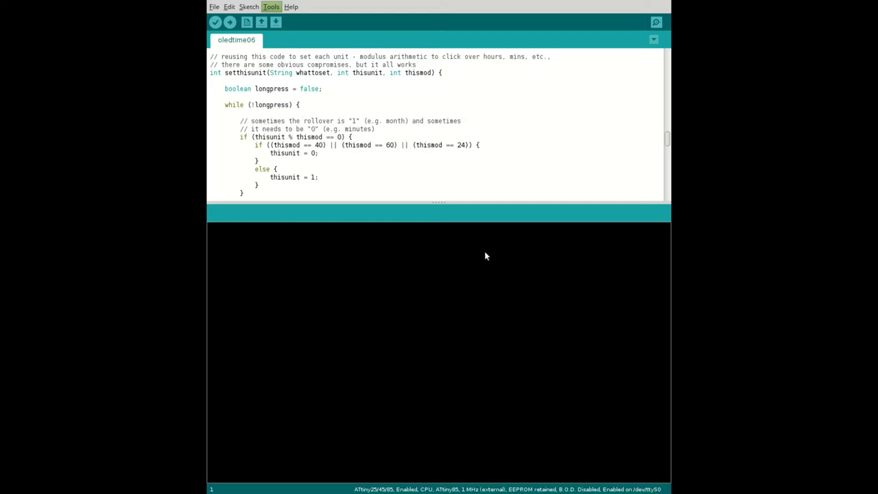
pyautogui.moveTo(491, 258)
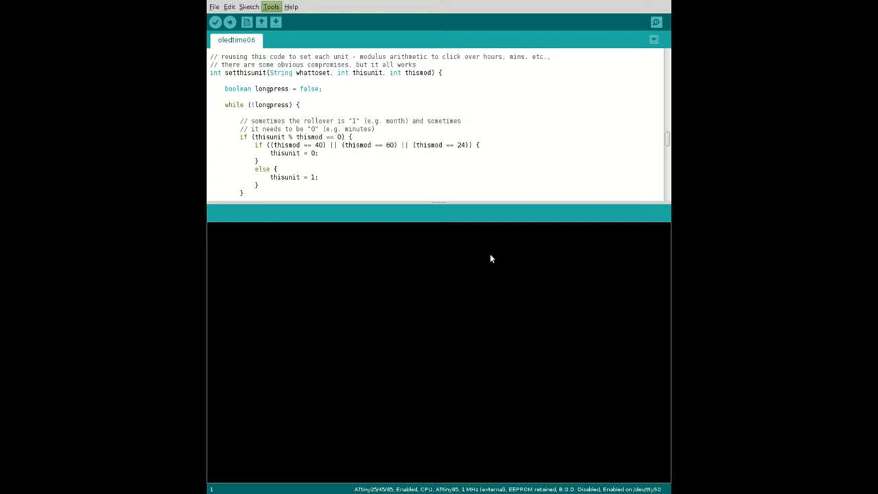
pyautogui.moveTo(296, 268)
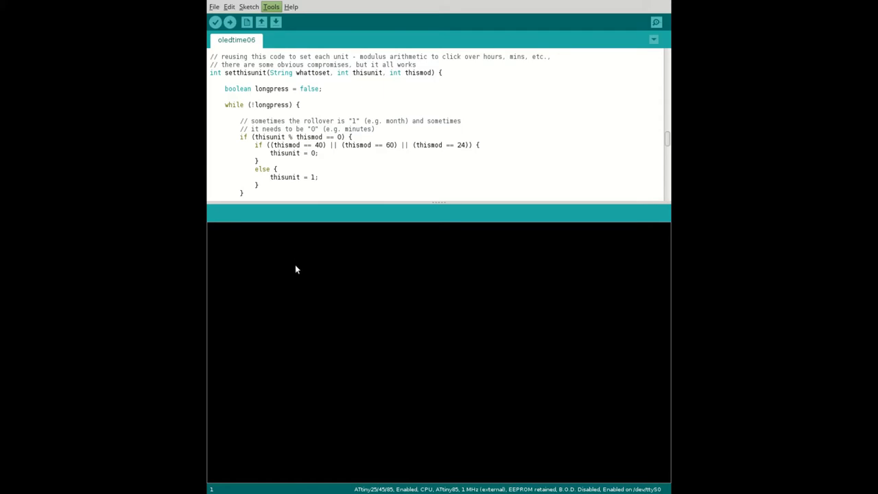
# Step: Burn the bootloader onto the ATtiny85, then upload the oledtime05 sketch to the chip
pyautogui.click(272, 7)
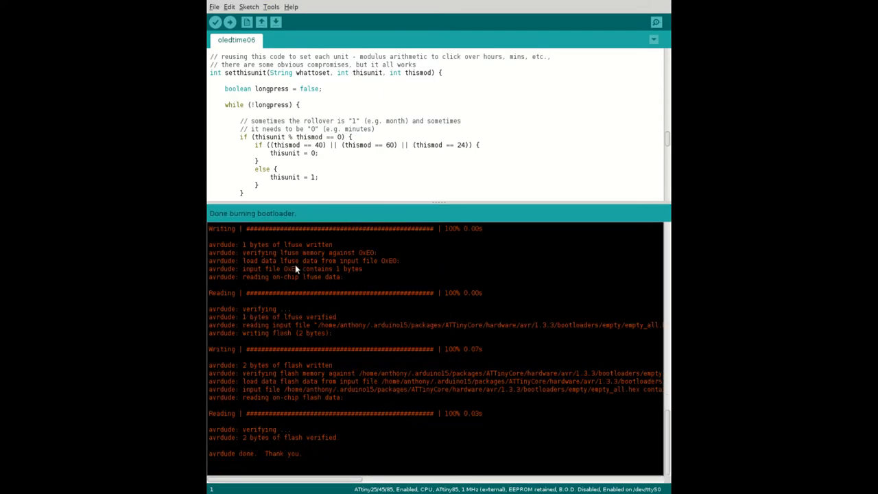
pyautogui.moveTo(230, 22)
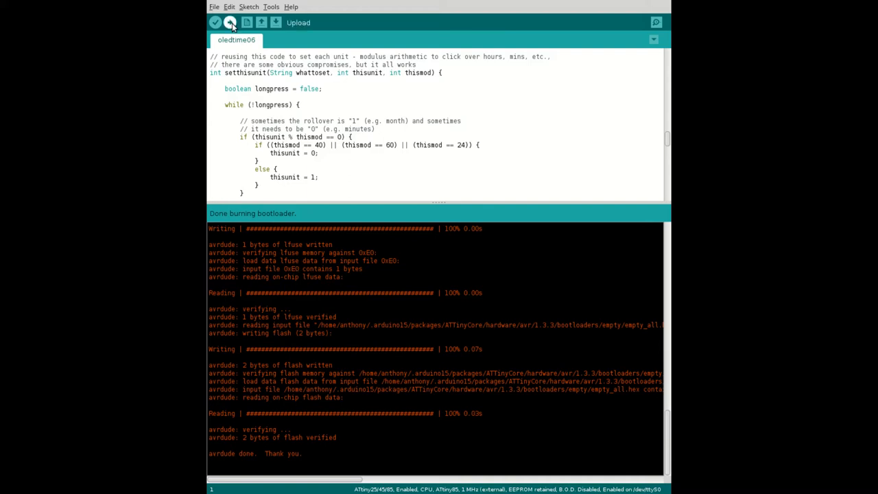
pyautogui.click(230, 22)
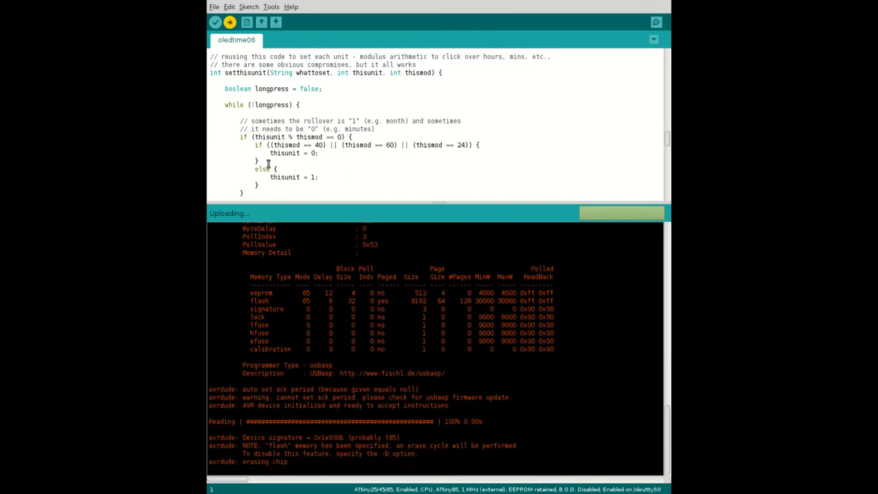